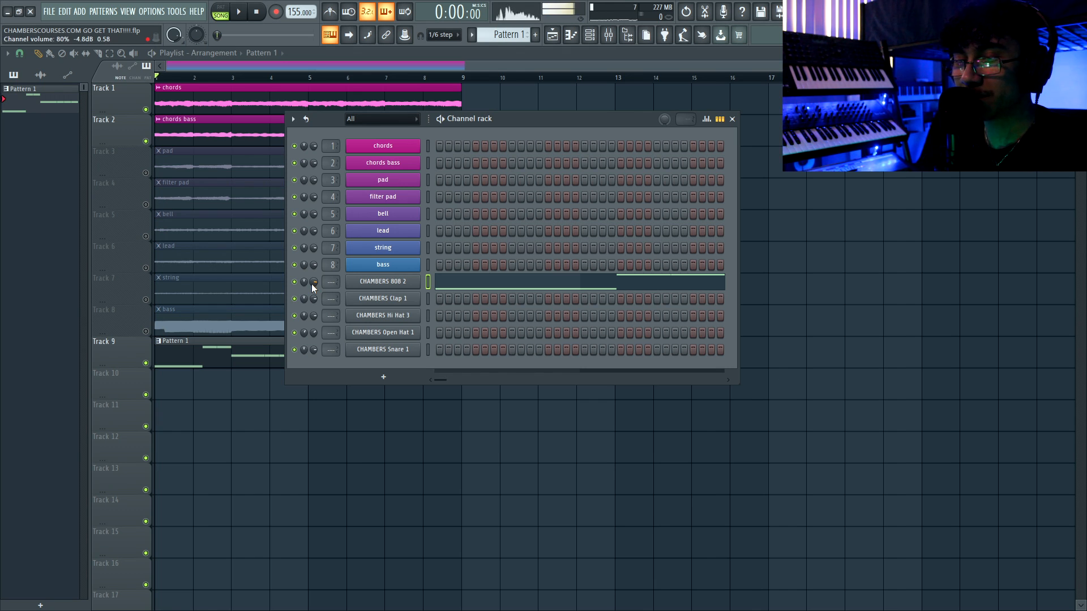
# - Draw the 808 line of C5, A4 and sustained F5 notes in Pattern 2
pyautogui.click(239, 11)
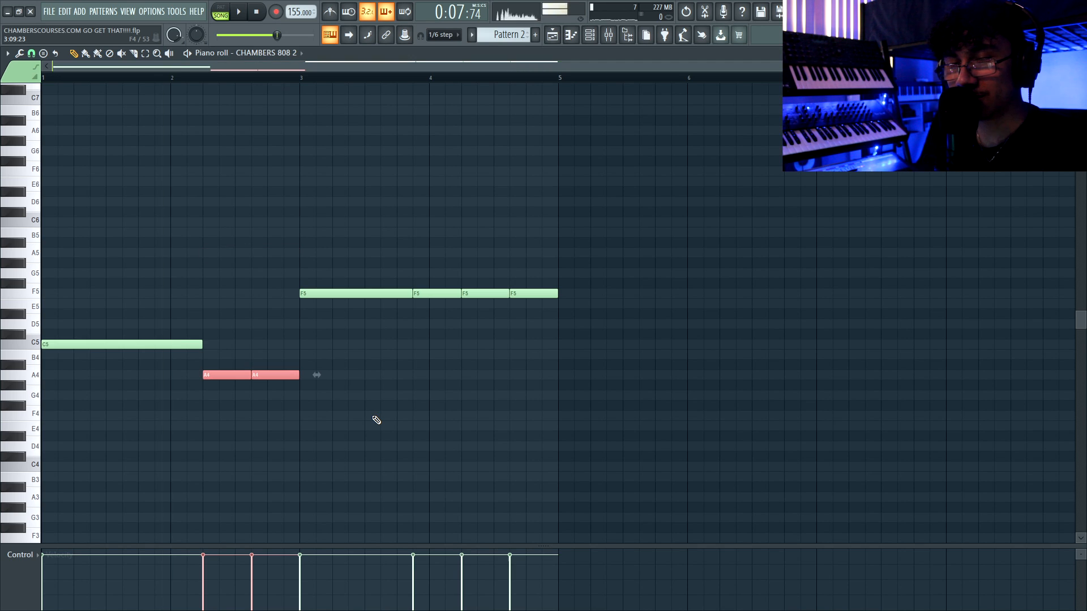
# - Add slide notes gliding into the 808's A4 and F5 notes
pyautogui.click(238, 11)
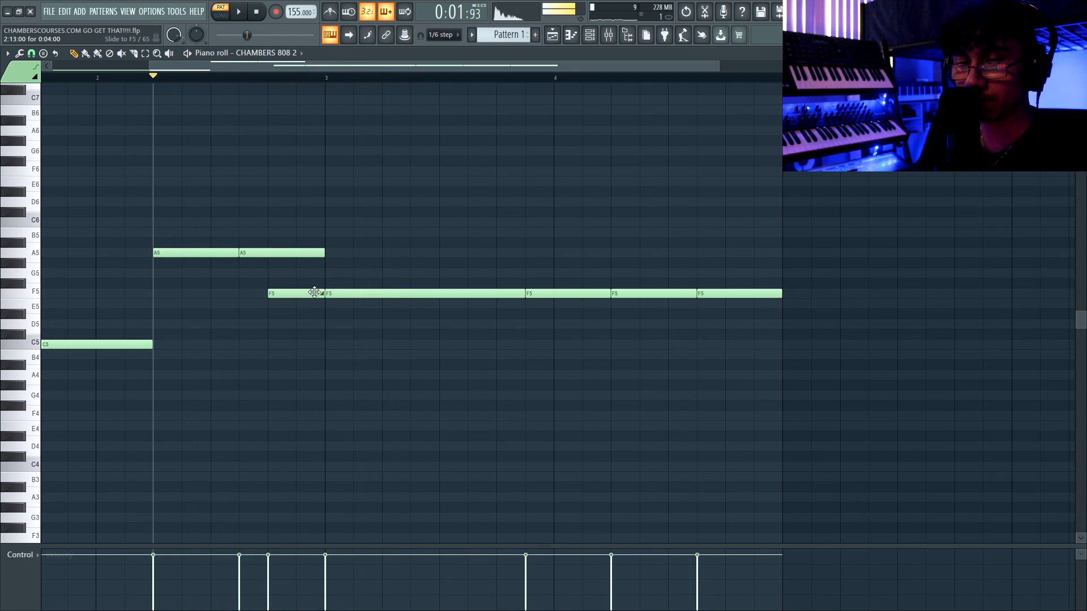
pyautogui.click(237, 11)
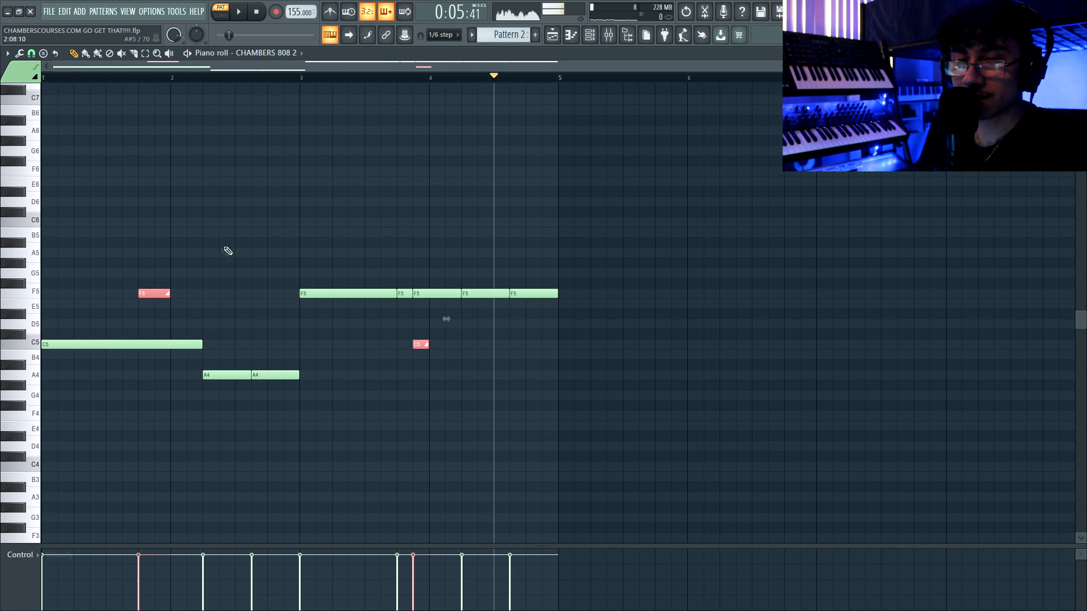
pyautogui.click(237, 11)
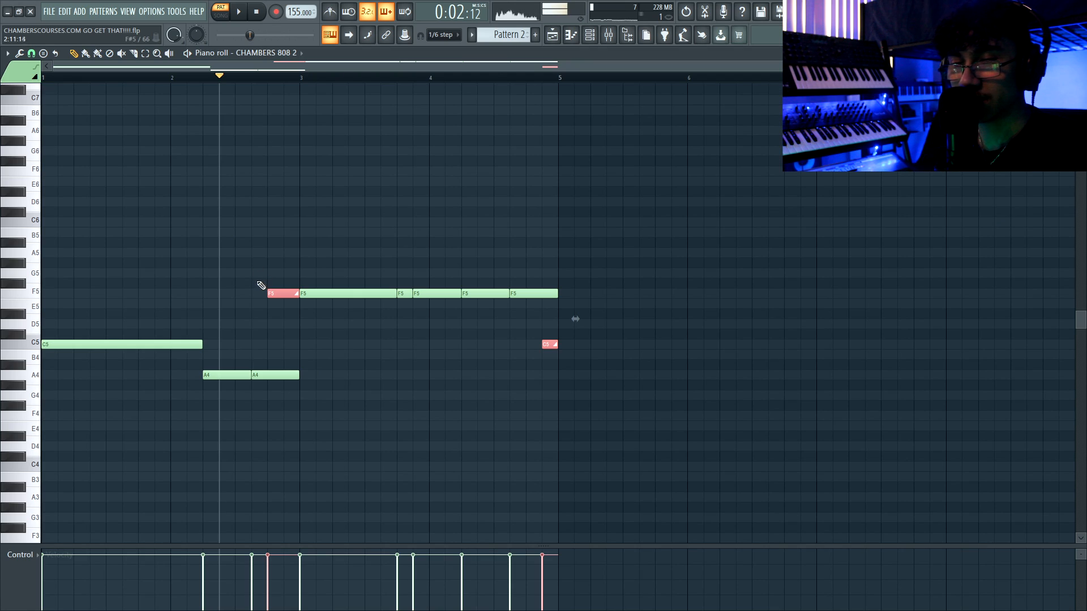
pyautogui.click(238, 11)
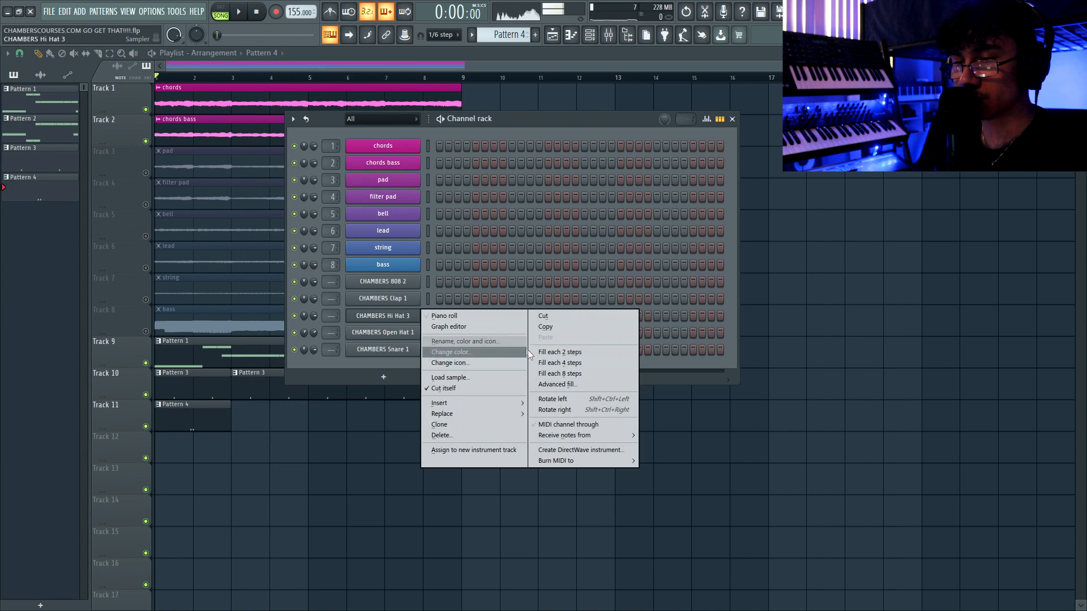
# - Fill CHAMBERS Hi Hat 3 on every other step and adjust individual hi-hat steps
pyautogui.click(559, 351)
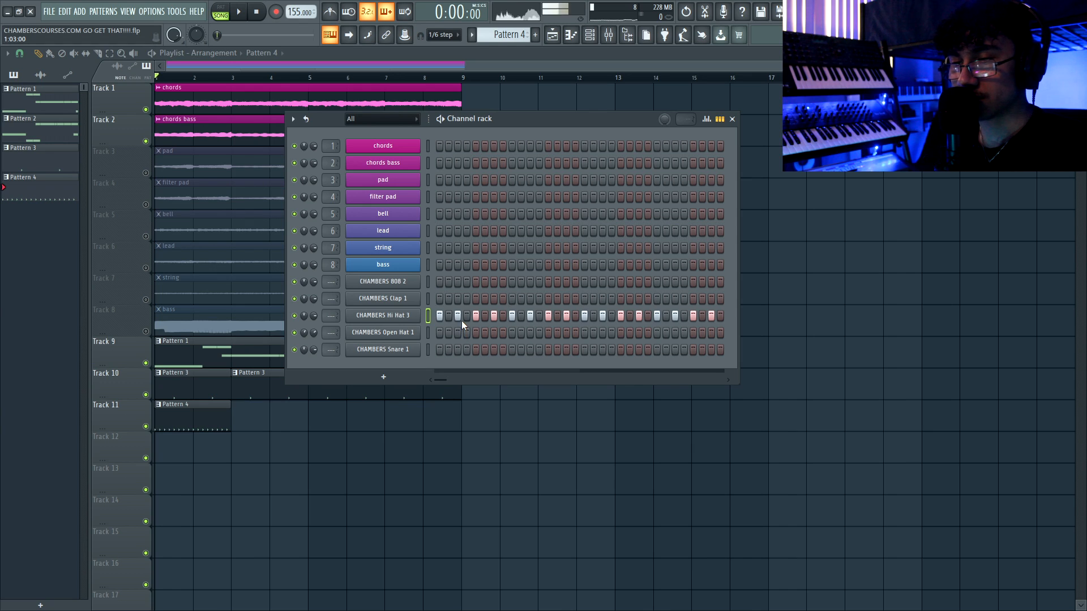
pyautogui.click(239, 12)
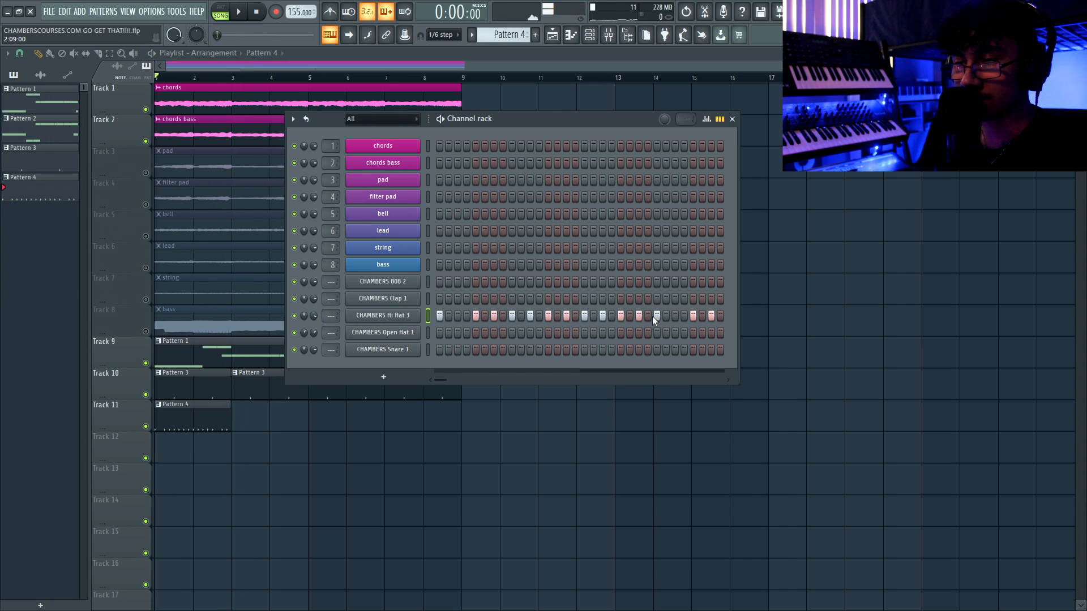
pyautogui.click(731, 118)
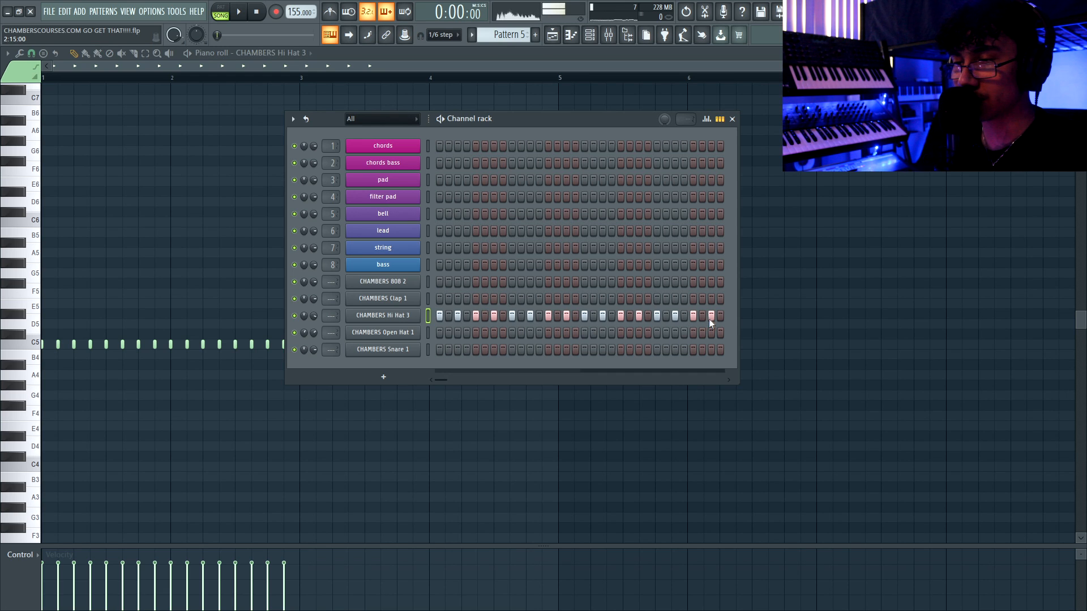
# - Paint hi-hat roll Patterns 4–7 alternating on Tracks 11 and 12, with Pattern 8 on Track 13
pyautogui.click(731, 118)
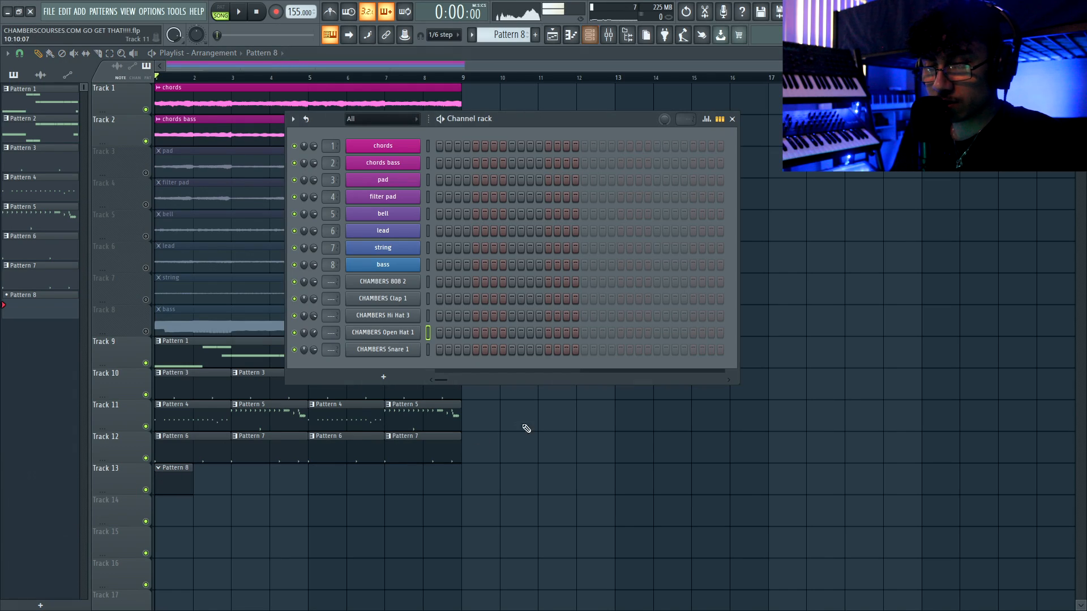
# - Make the second Pattern 8 clip on Track 13 unique as Pattern 9
pyautogui.click(239, 11)
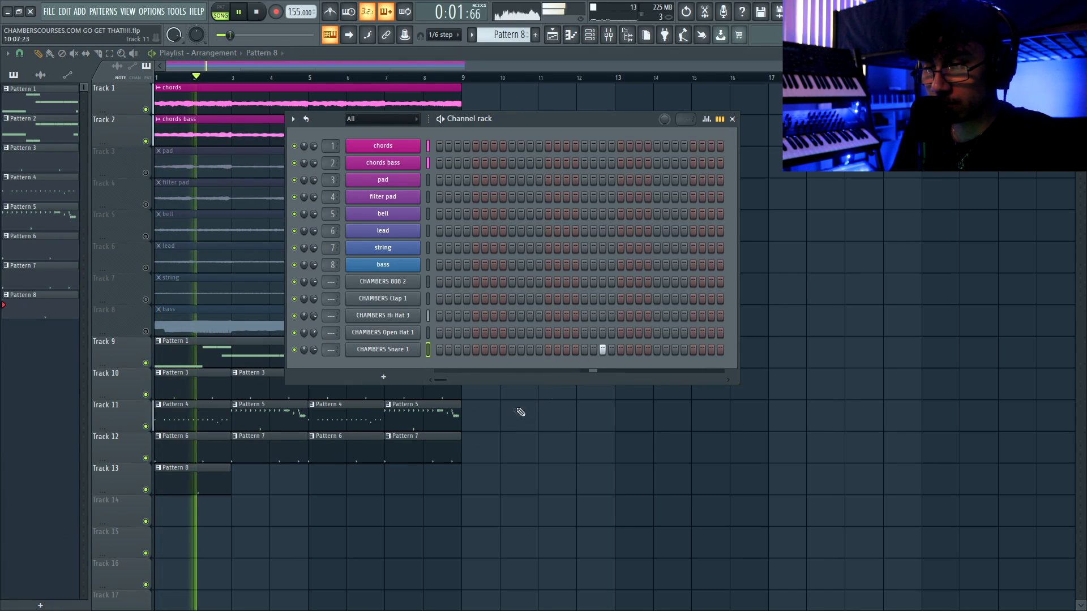
pyautogui.rightClick(173, 467)
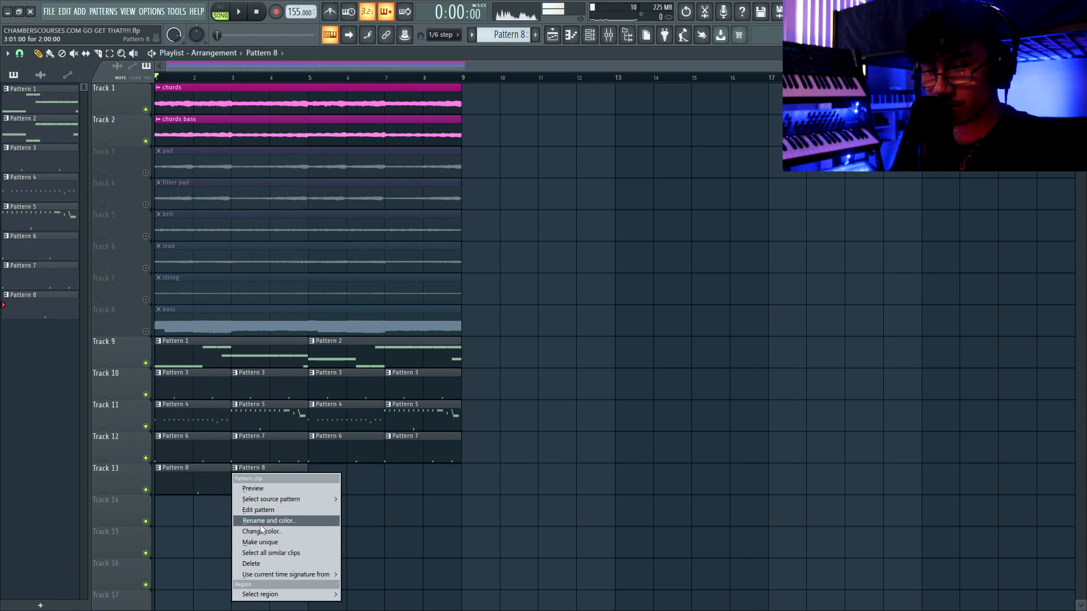
pyautogui.click(258, 509)
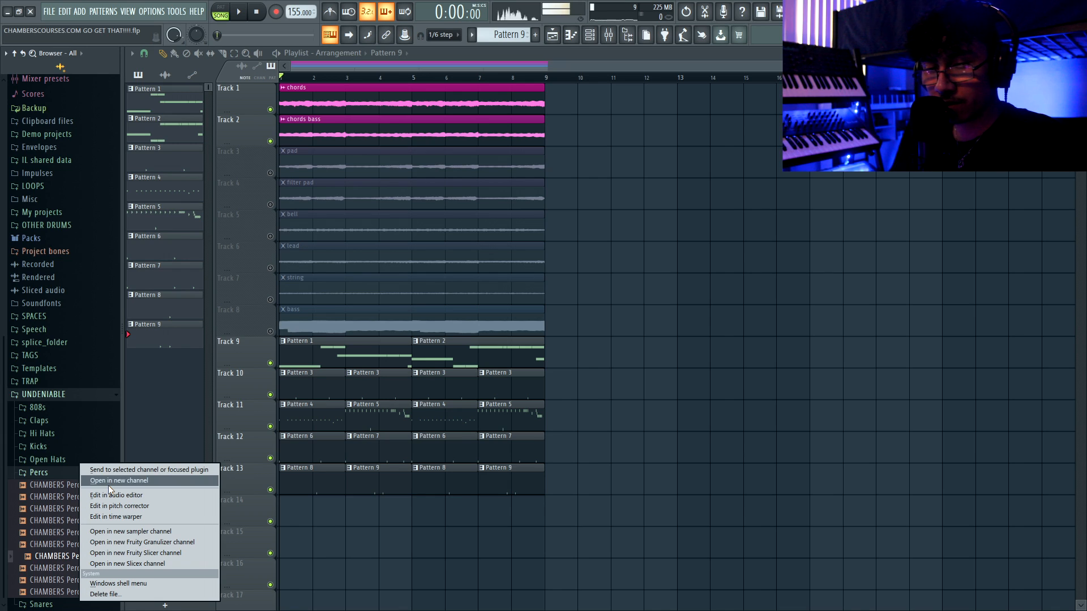
# - Load CHAMBERS Perc 7 into a new channel and place Pattern 10 on Track 14
pyautogui.click(118, 480)
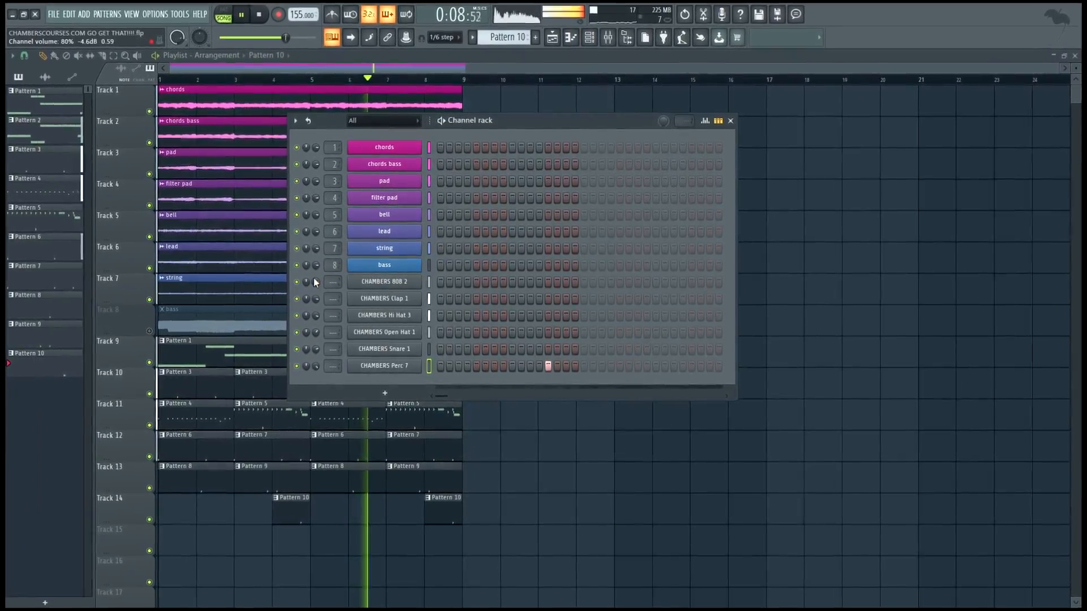
pyautogui.click(730, 120)
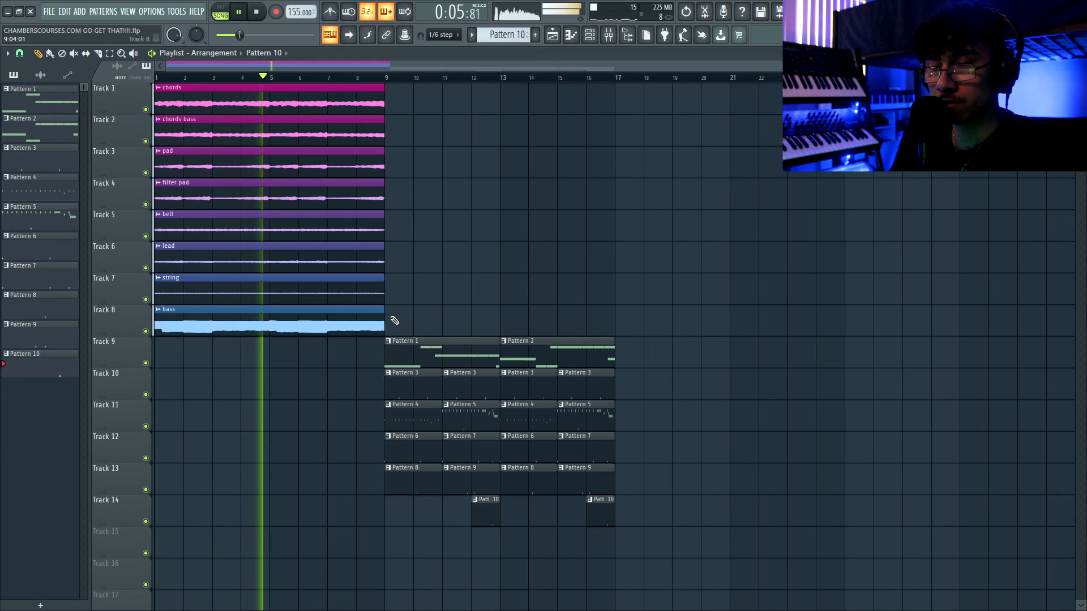
# - Move the drum clips to bar 9 and select the chords and pad clips in bars 10–15
pyautogui.moveTo(201, 87); pyautogui.dragTo(364, 239)
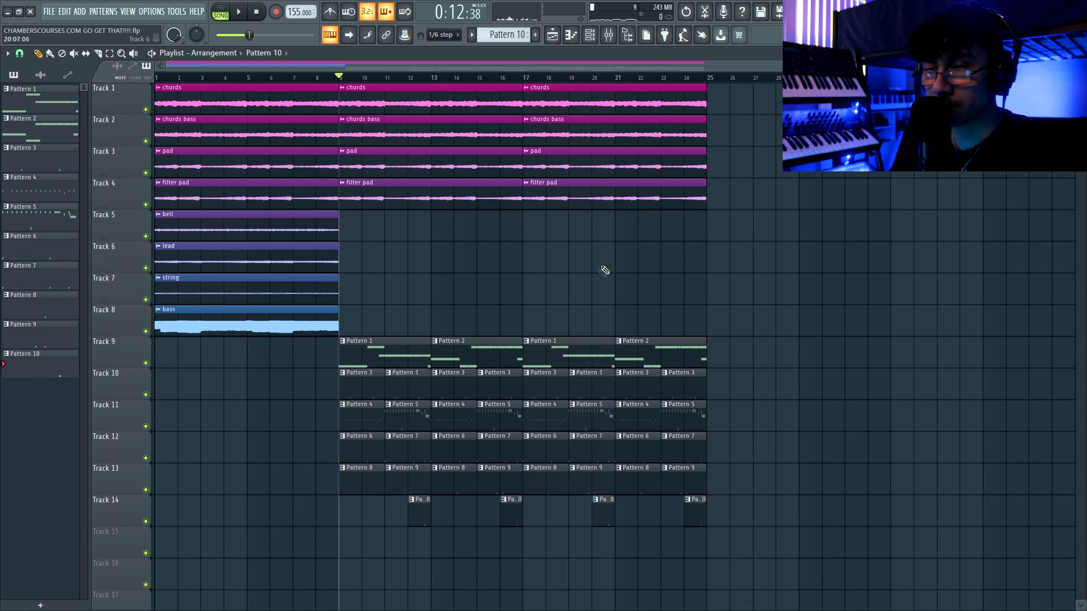
pyautogui.moveTo(365, 86); pyautogui.dragTo(477, 237)
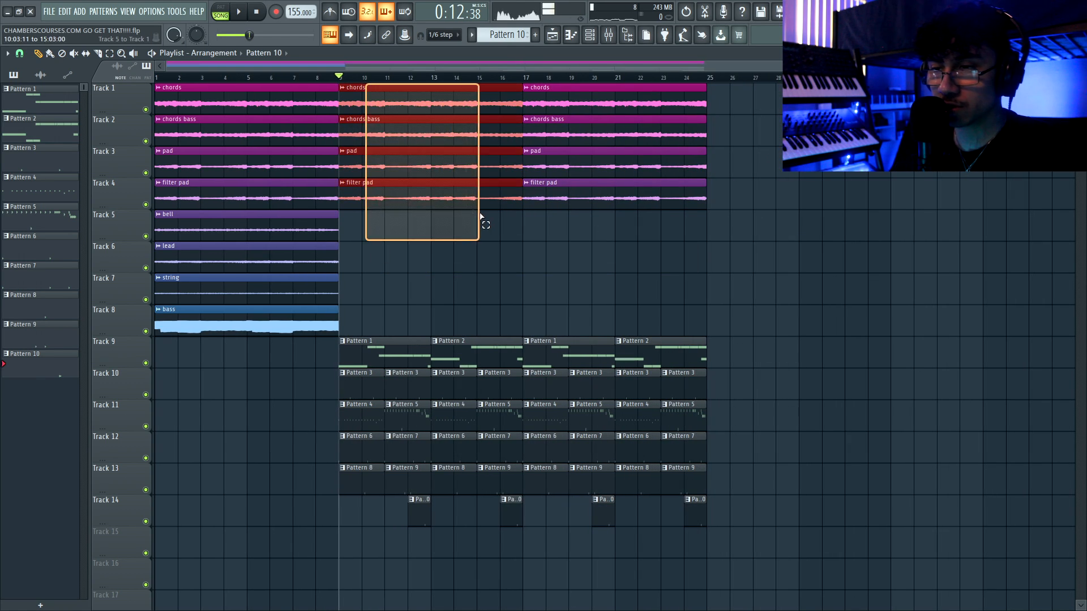